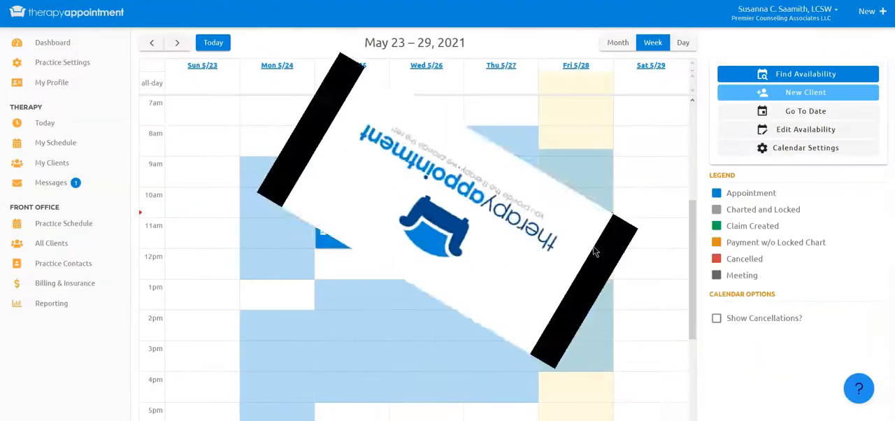
Shift the Monday and Friday morning availability slots to start at 8:00 and return to the calendar
{"action": "left_click", "coordinate": [805, 128]}
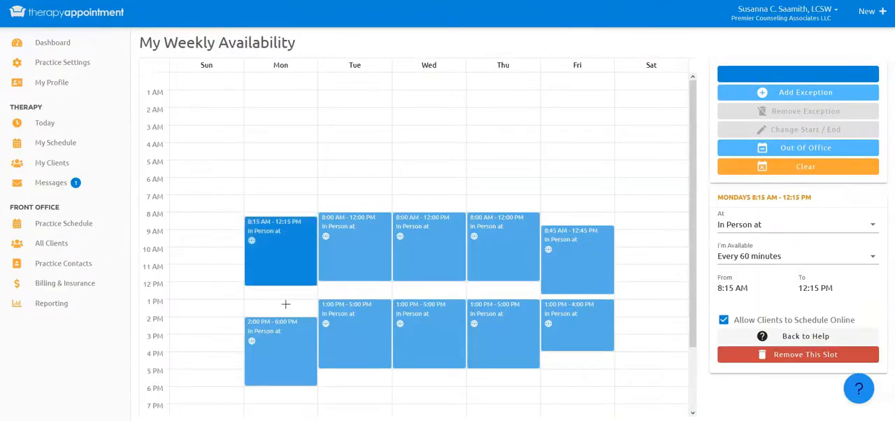
{"action": "left_click", "coordinate": [295, 328]}
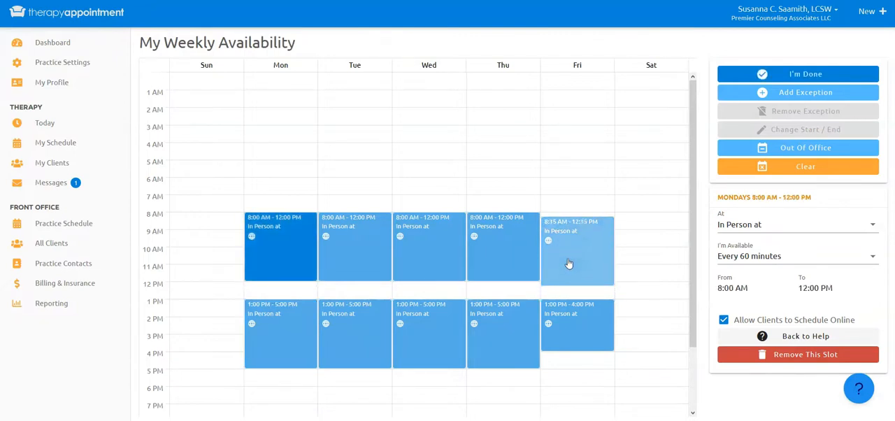
{"action": "left_click", "coordinate": [576, 250]}
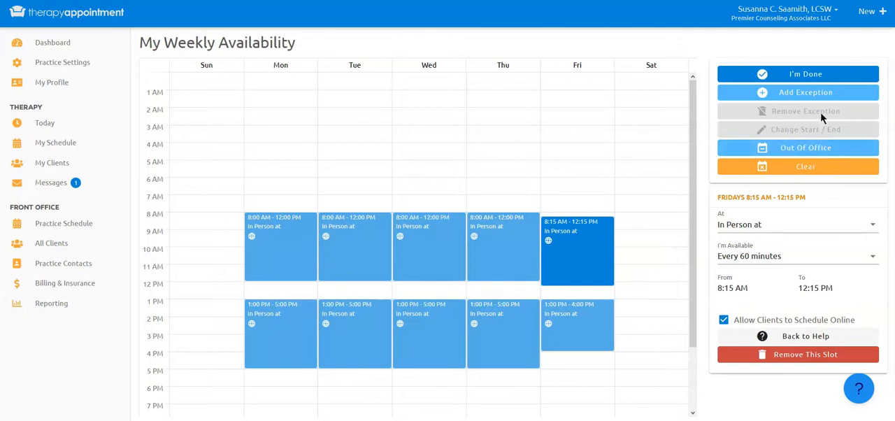
{"action": "left_click", "coordinate": [797, 92]}
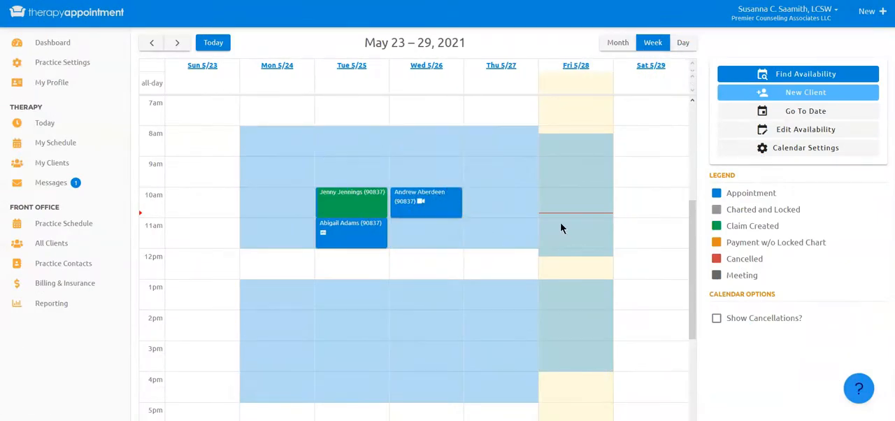
Book Rocky Balboa Friday 11 AM, 60 minutes CPT 90834, as a telehealth session
{"action": "left_click", "coordinate": [576, 225]}
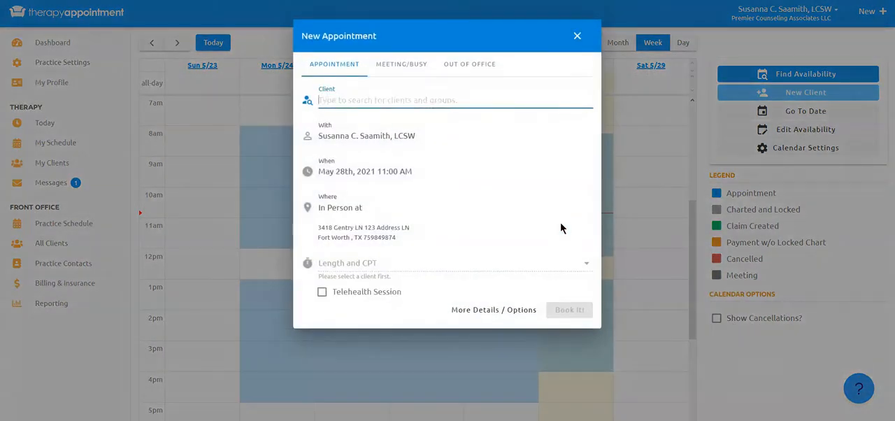
{"action": "type", "text": "rod"}
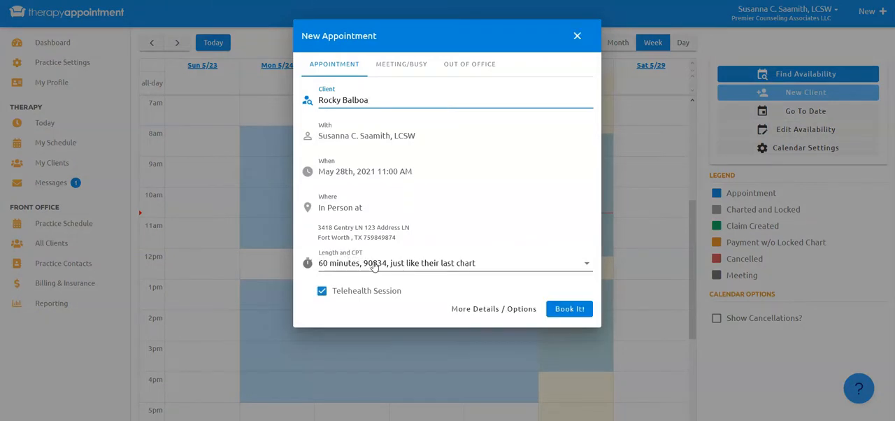
{"action": "left_click", "coordinate": [453, 263]}
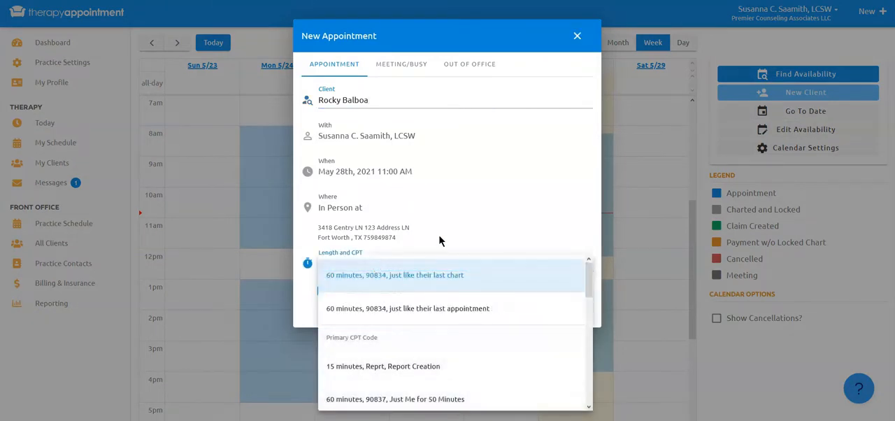
{"action": "left_click", "coordinate": [394, 274]}
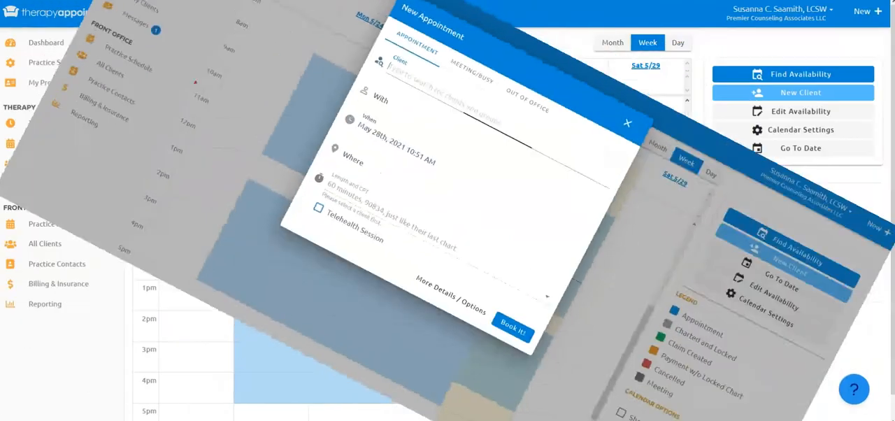
{"action": "left_click", "coordinate": [612, 122]}
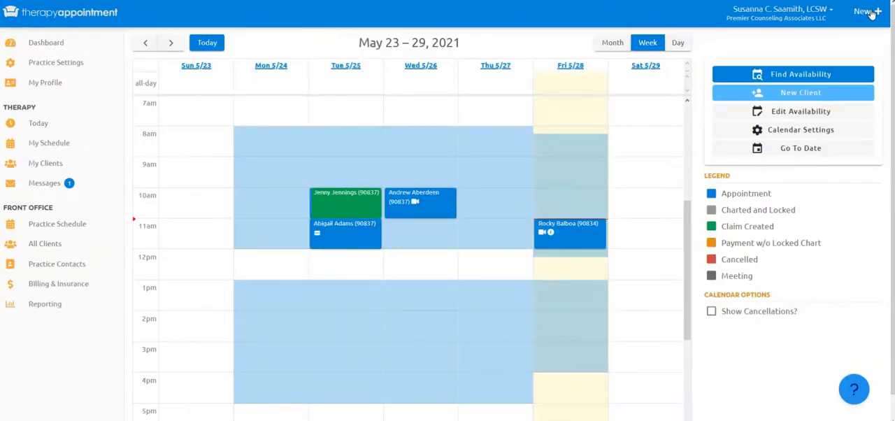
Start an admin new appointment for Paul The Patient and show June 2021 availability
{"action": "left_click", "coordinate": [863, 10]}
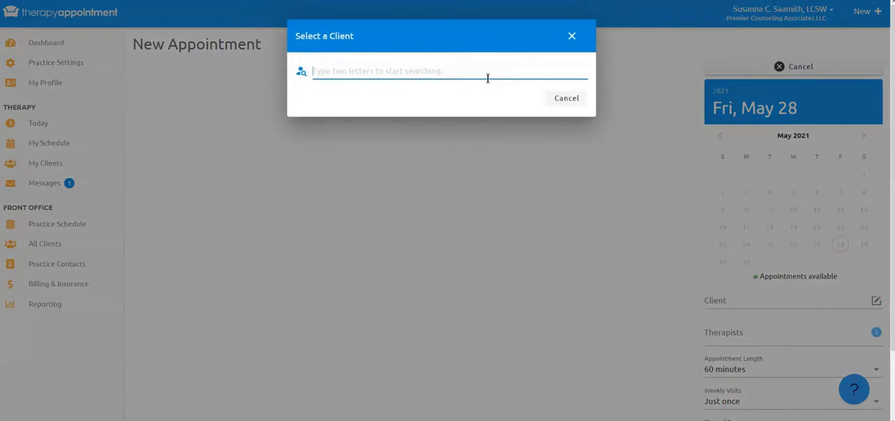
{"action": "type", "text": "pau"}
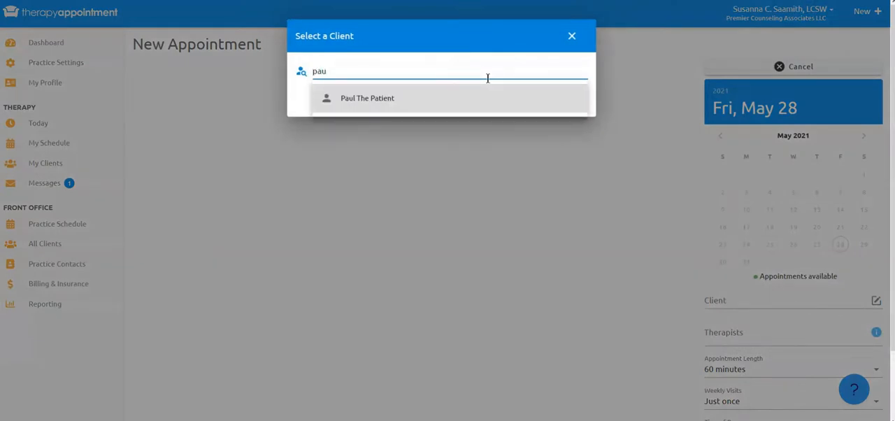
{"action": "left_click", "coordinate": [366, 97]}
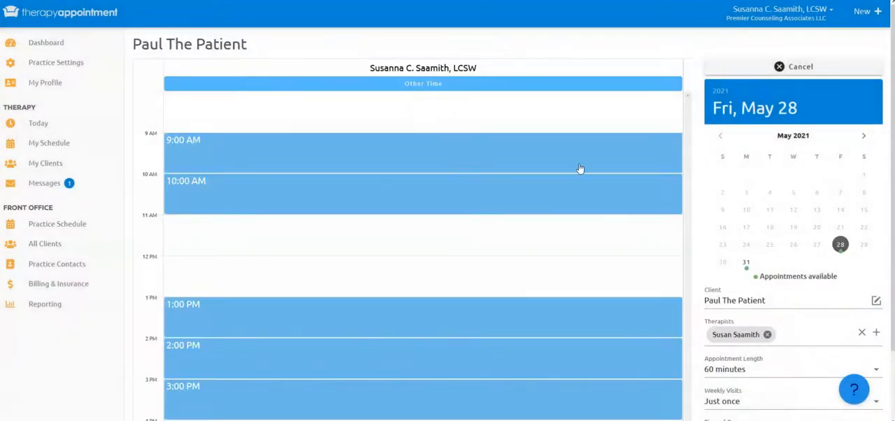
{"action": "left_click", "coordinate": [864, 136]}
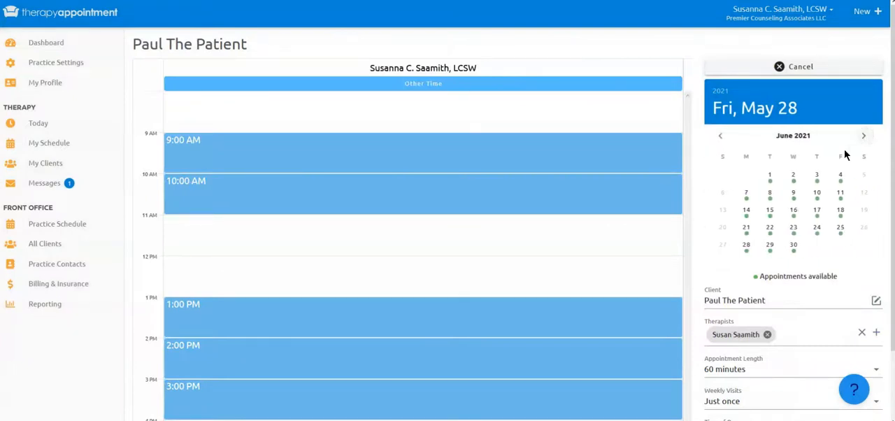
Browse the open slots and follow the link to the Susan Saamith coaching website
{"action": "scroll", "scroll_direction": "down", "scroll_amount": 3}
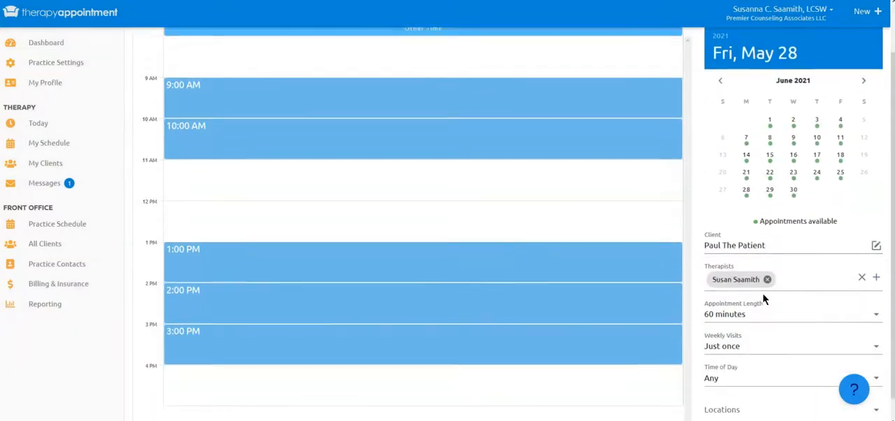
{"action": "scroll", "scroll_direction": "down", "scroll_amount": 3}
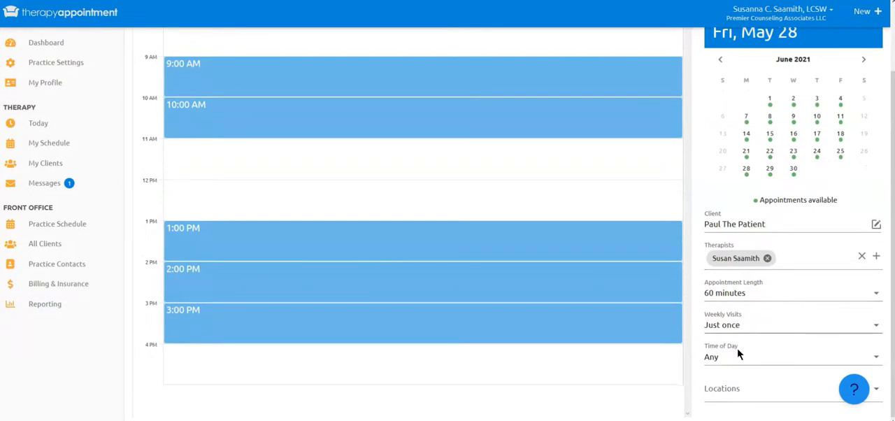
{"action": "left_click", "coordinate": [785, 356]}
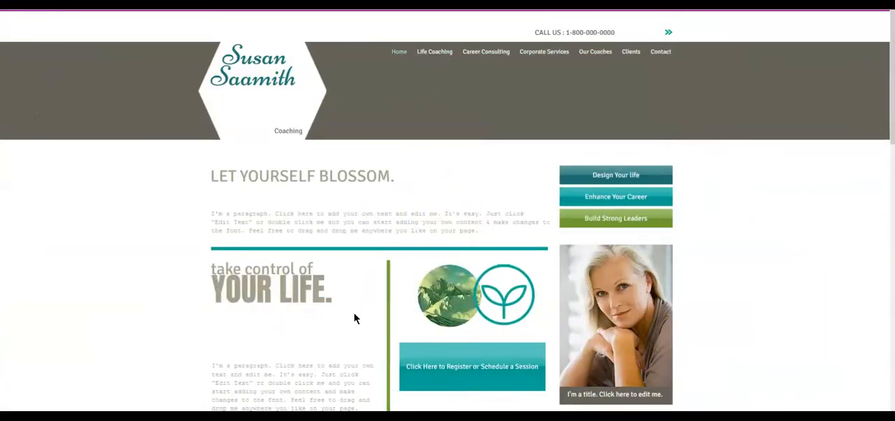
{"action": "mouse_move", "coordinate": [447, 373]}
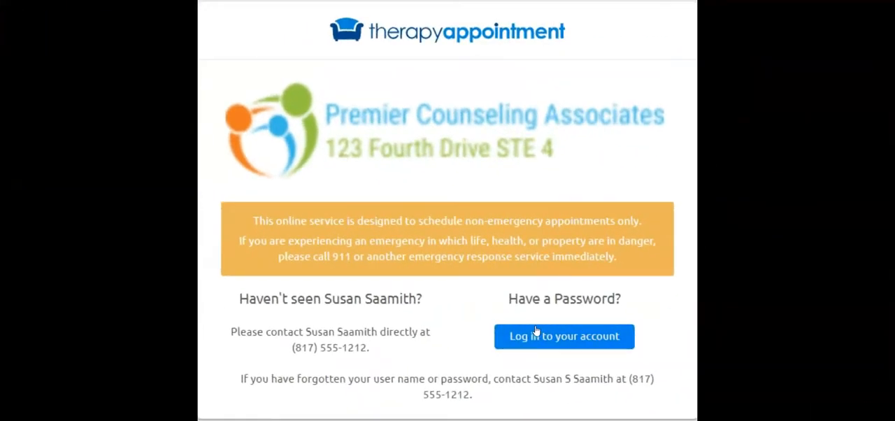
Log in as the patient and choose a Just Me for 50 Minutes in-person session
{"action": "left_click", "coordinate": [565, 335]}
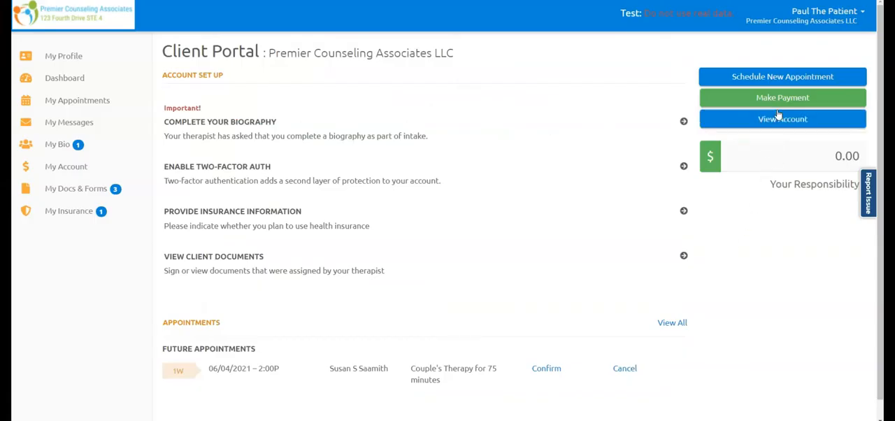
{"action": "left_click", "coordinate": [783, 76]}
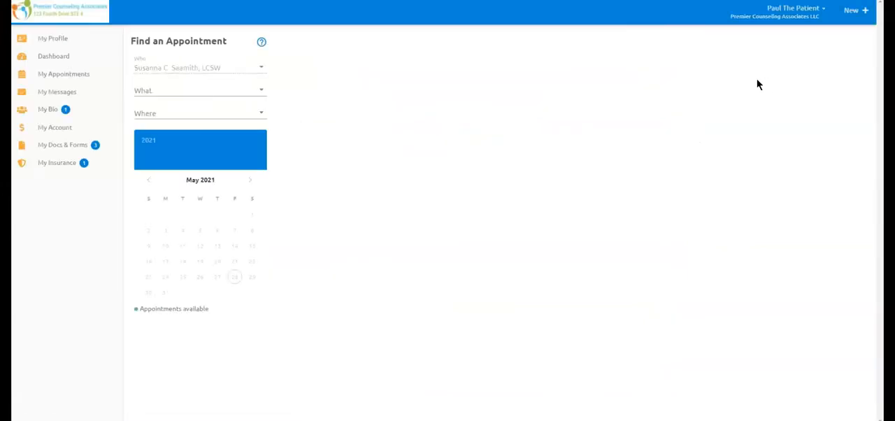
{"action": "left_click", "coordinate": [198, 89]}
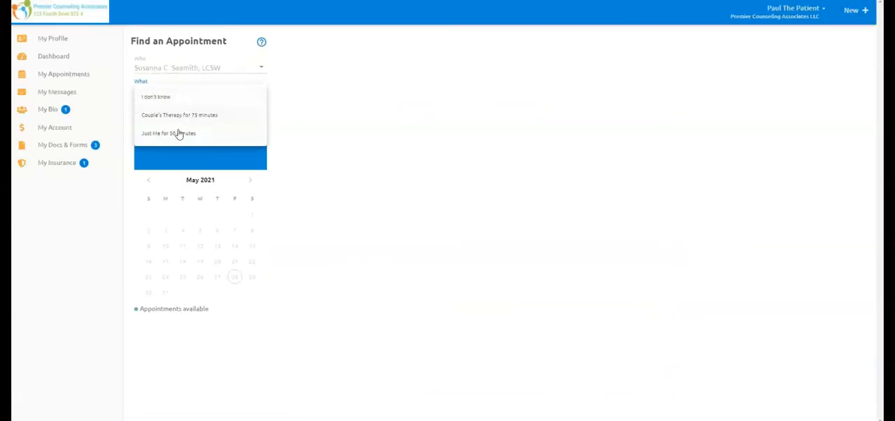
{"action": "left_click", "coordinate": [168, 133]}
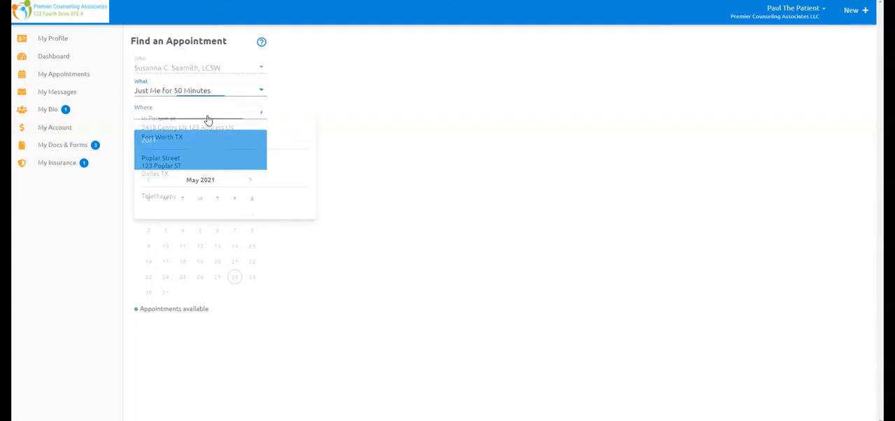
{"action": "left_click", "coordinate": [186, 137]}
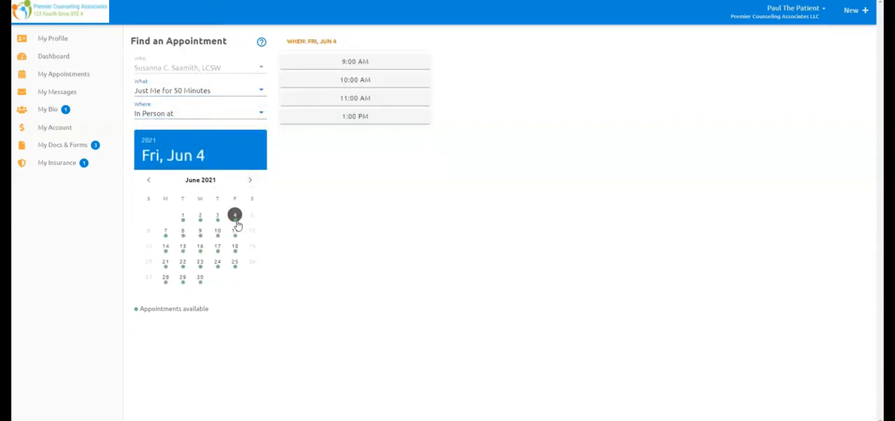
Book the Fri, Jun 4 1:00 PM slot so it appears in the appointments list
{"action": "left_click", "coordinate": [355, 116]}
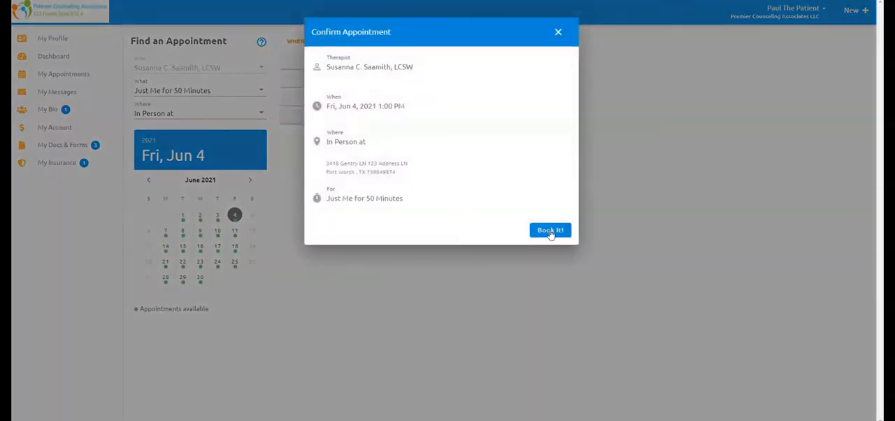
{"action": "left_click", "coordinate": [550, 229]}
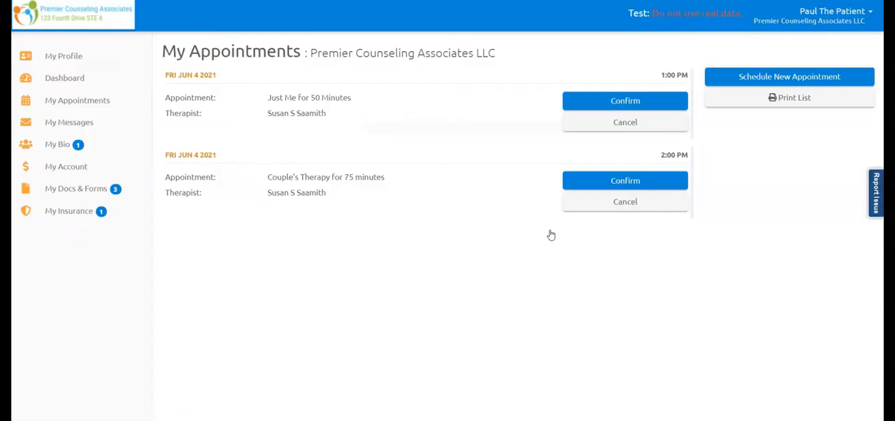